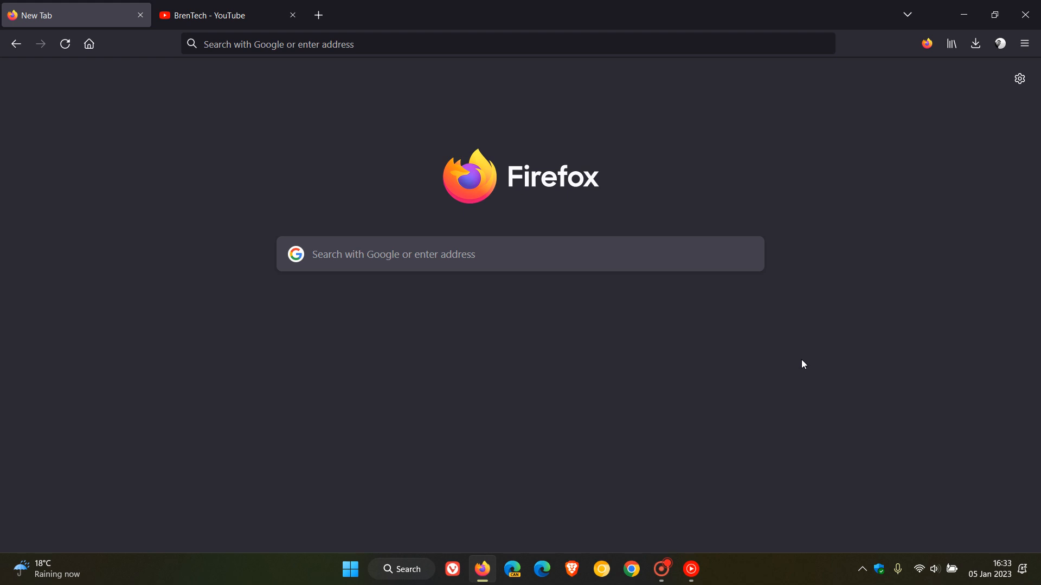
mouse_move(238, 246)
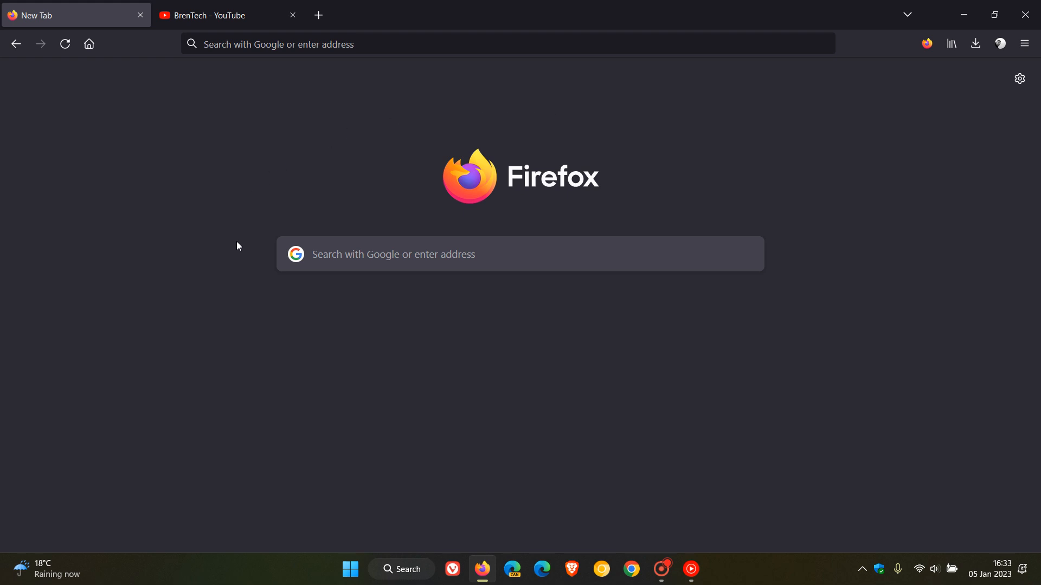
mouse_move(727, 350)
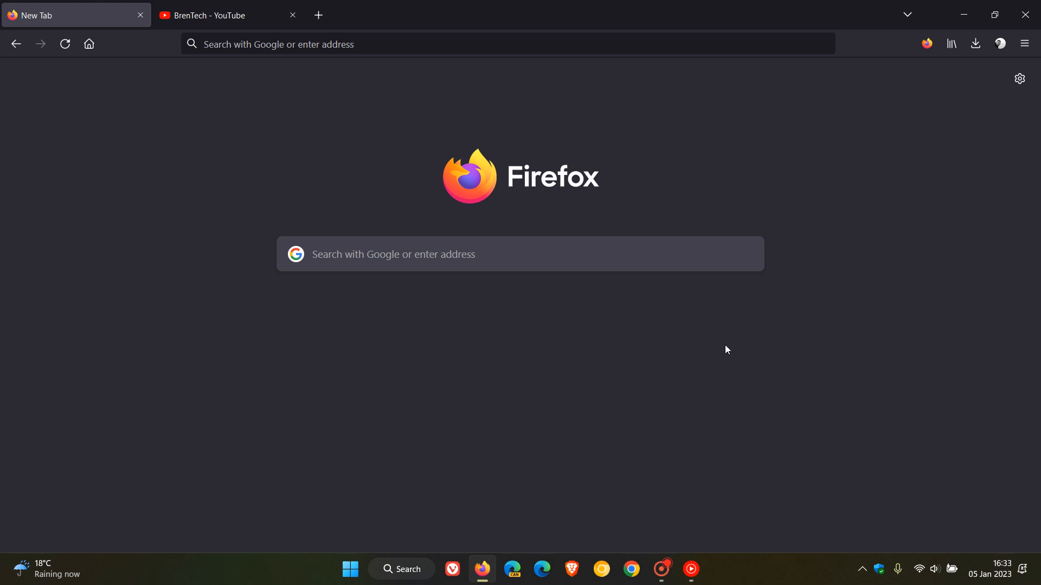
mouse_move(962, 436)
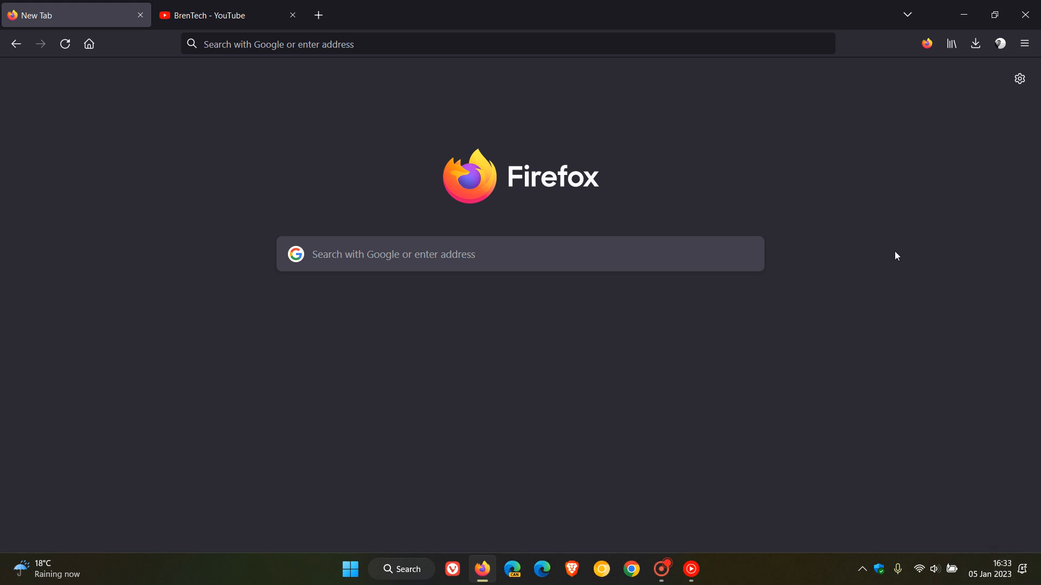
Show the About Mozilla Firefox window reporting version 108.0.2 (64-bit) as up to date.
left_click(1023, 44)
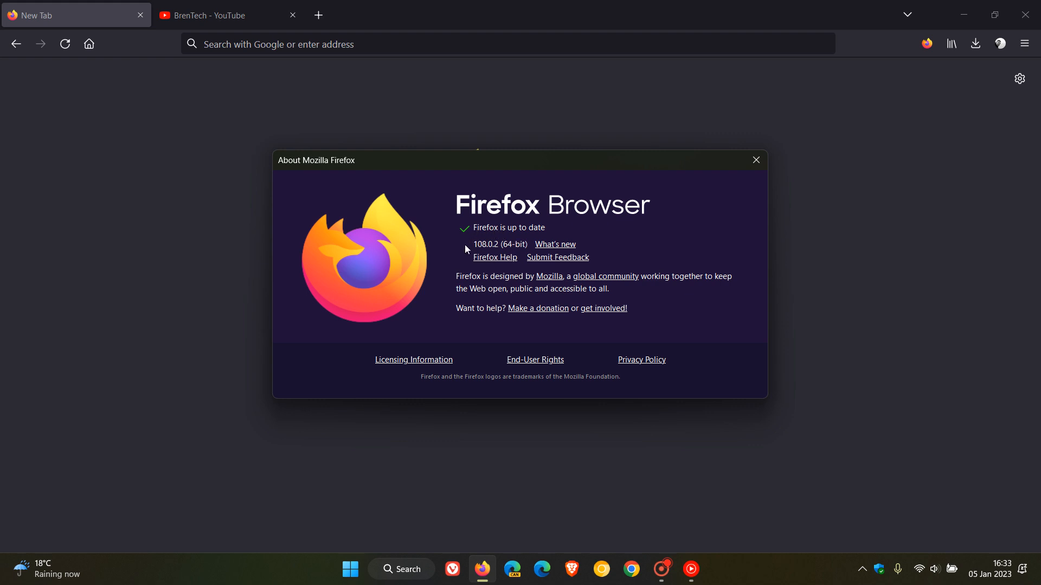
mouse_move(492, 258)
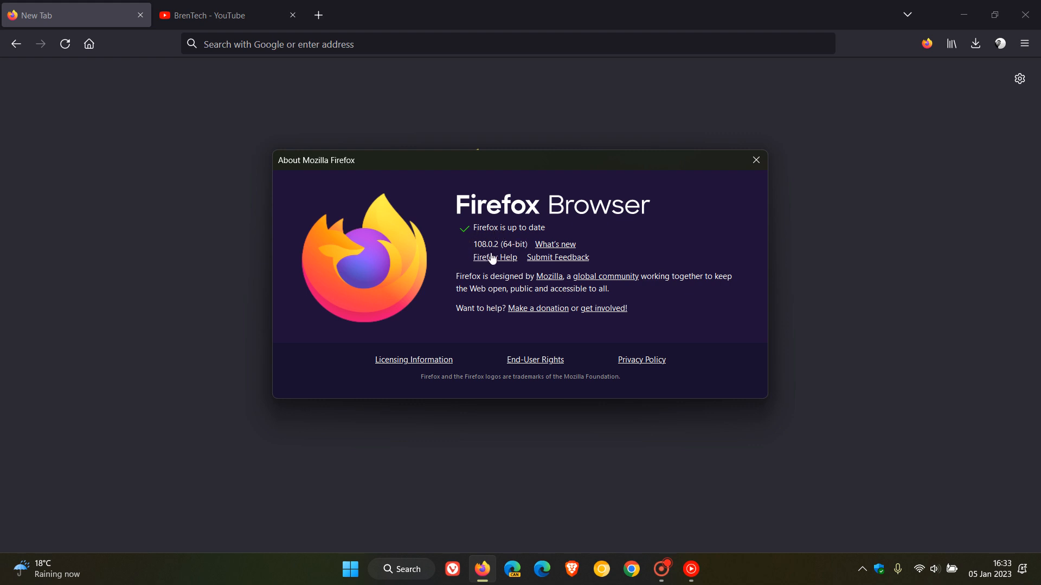
mouse_move(500, 240)
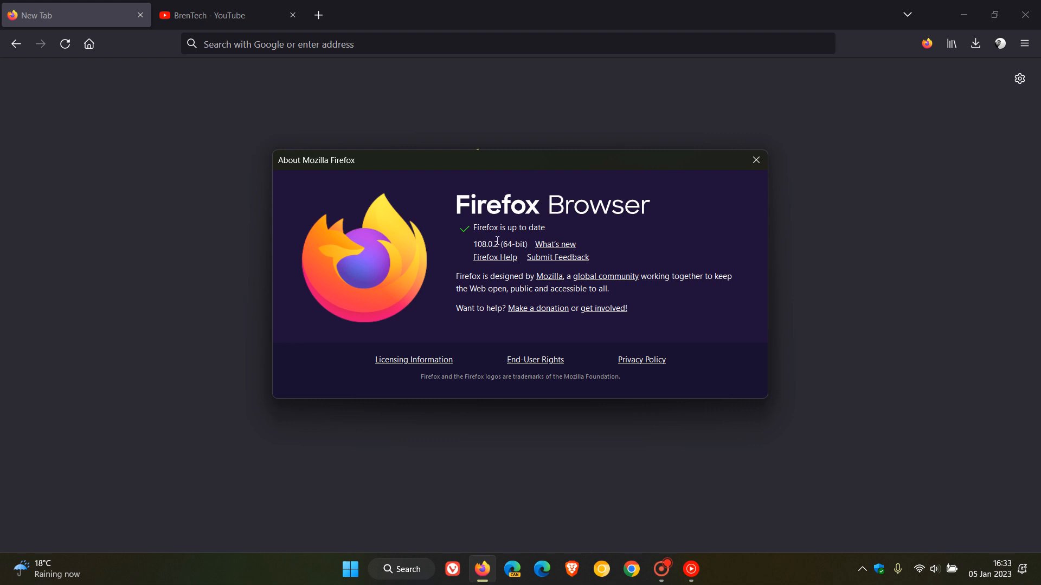
mouse_move(697, 230)
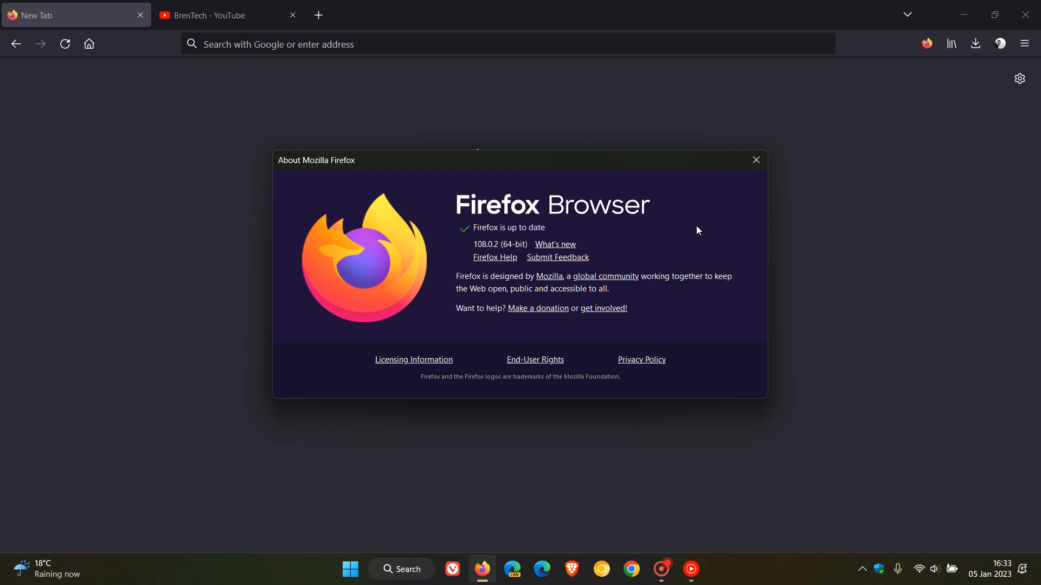
mouse_move(669, 255)
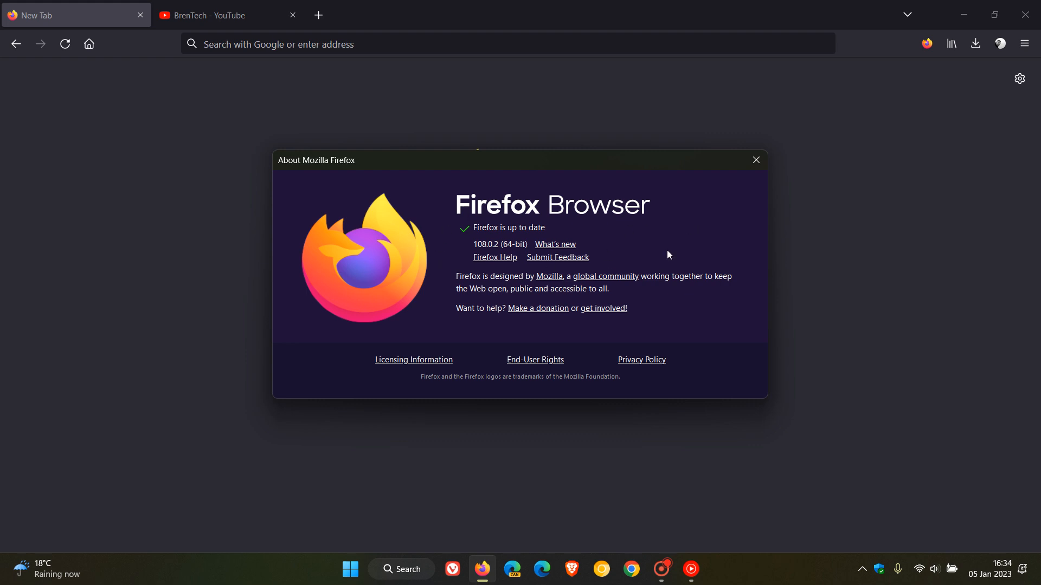
mouse_move(705, 238)
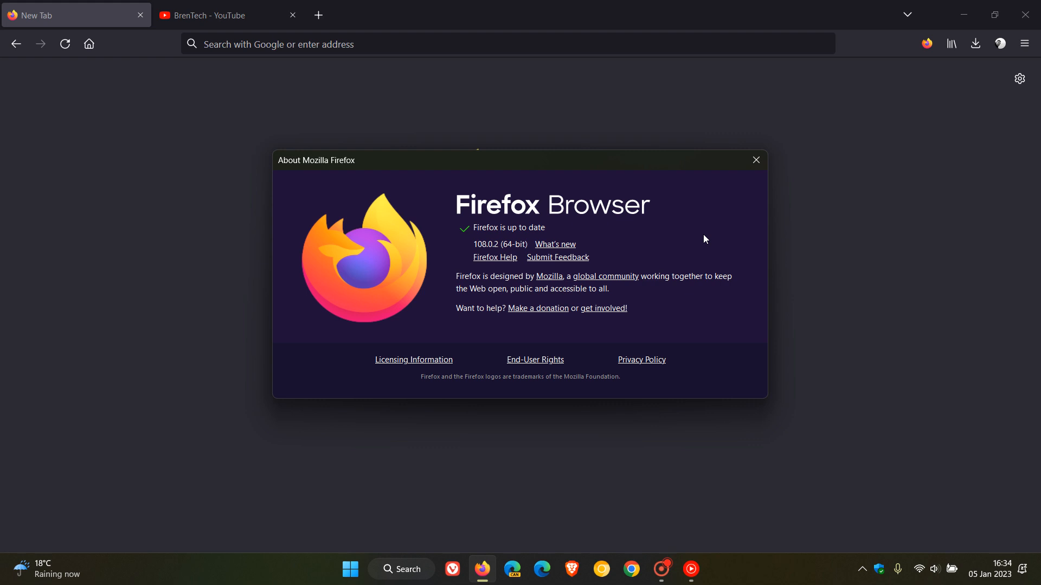
mouse_move(725, 205)
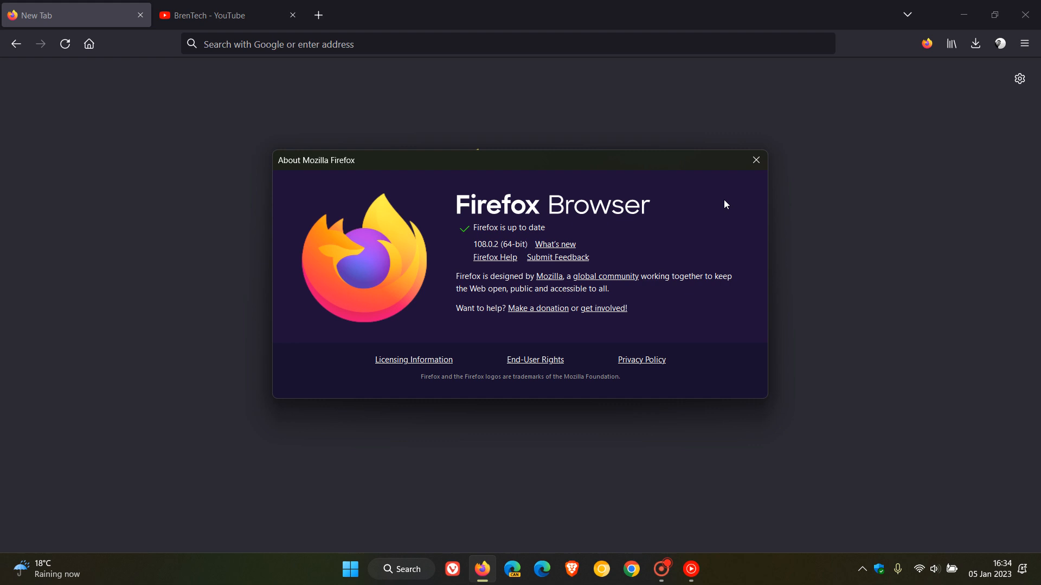
mouse_move(737, 199)
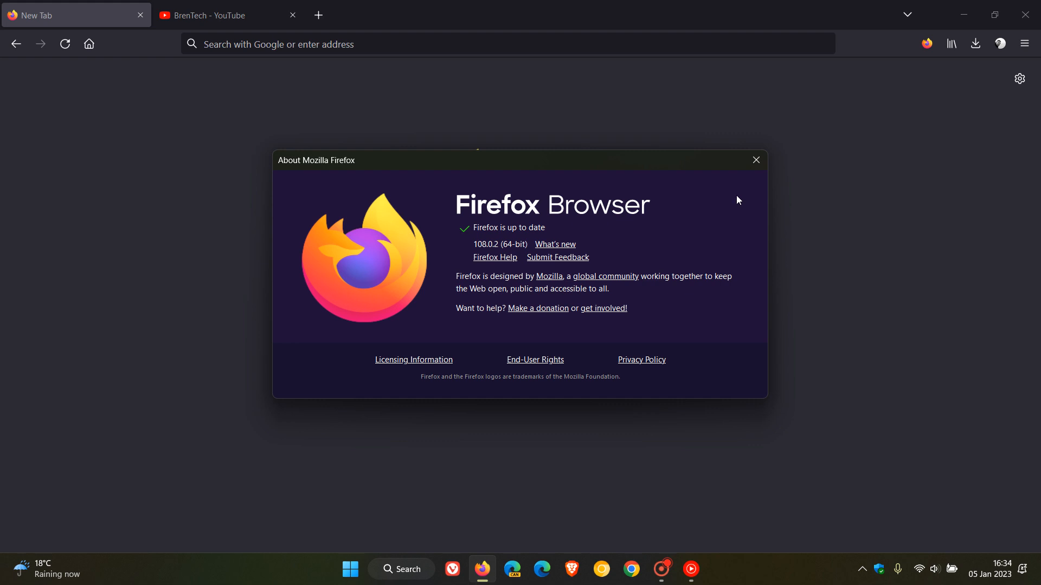
Close the About window and return to the empty new tab page.
left_click(754, 161)
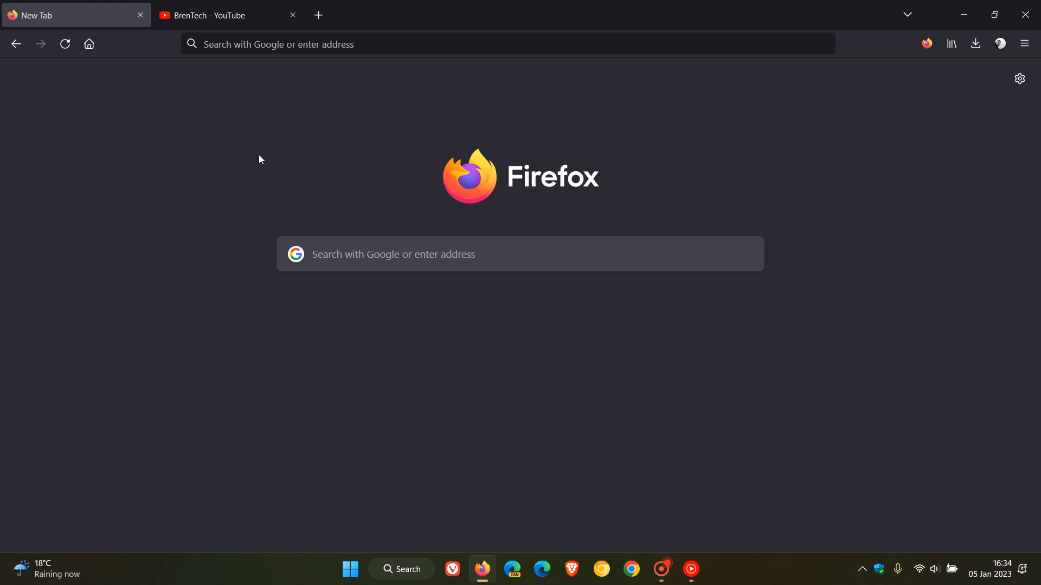
mouse_move(820, 328)
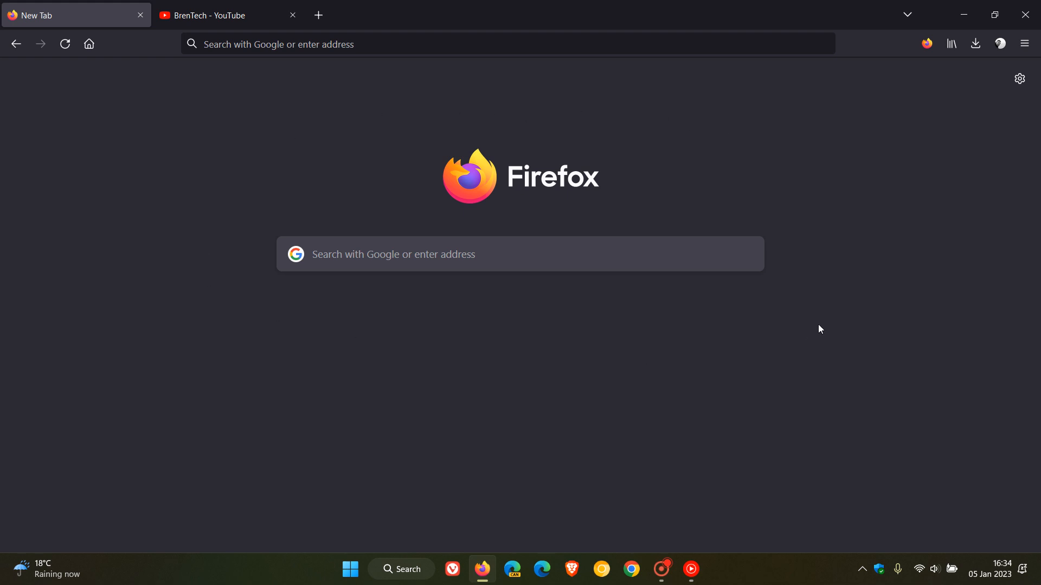
mouse_move(807, 330)
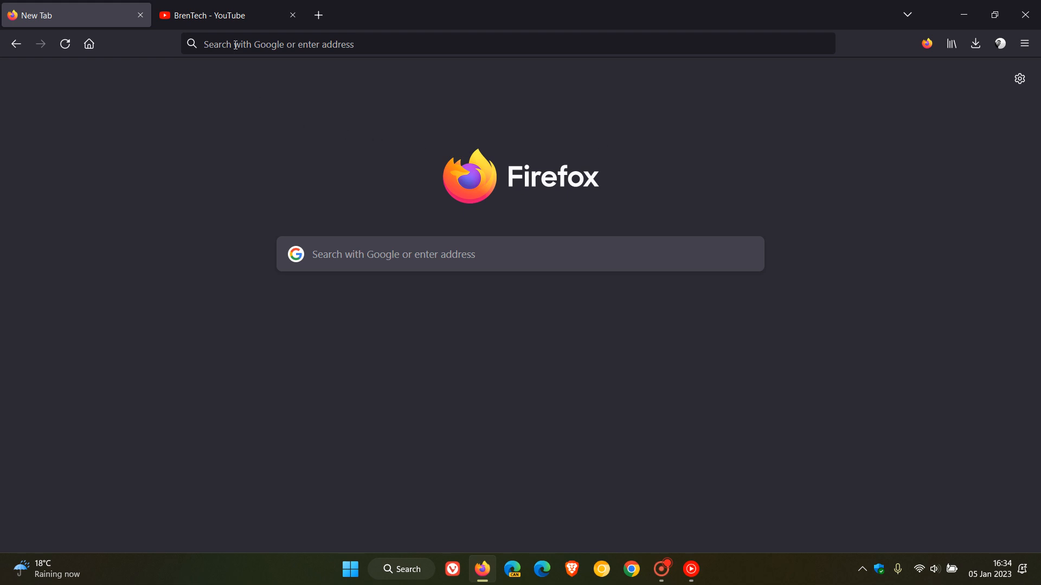
right_click(213, 14)
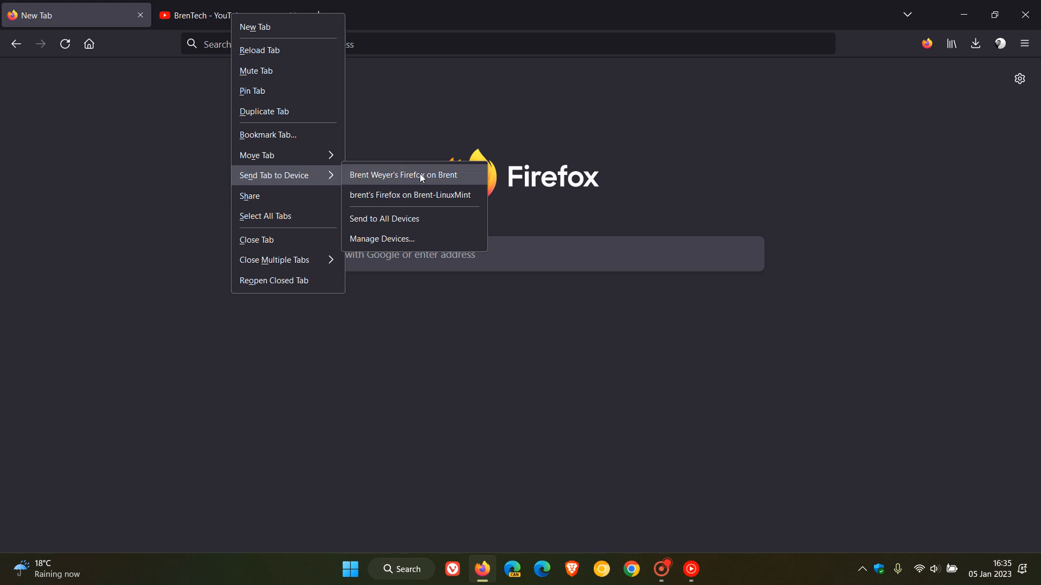
mouse_move(702, 160)
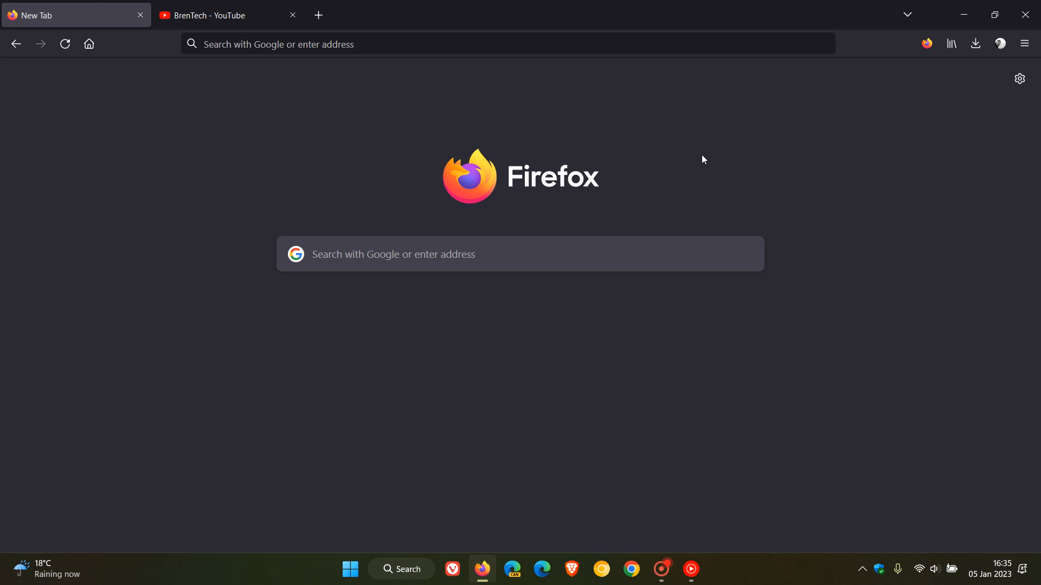
mouse_move(711, 167)
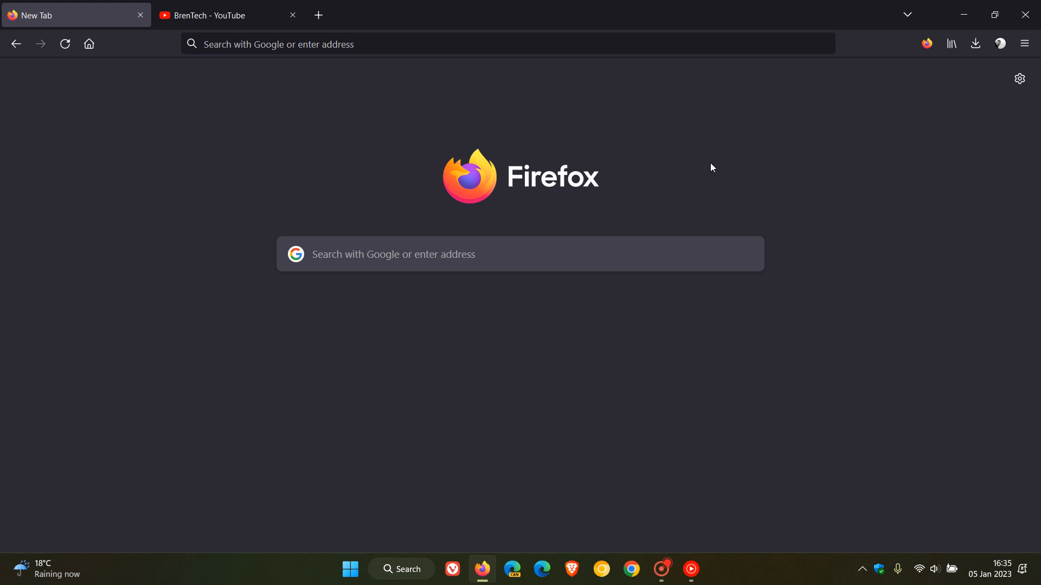
mouse_move(495, 34)
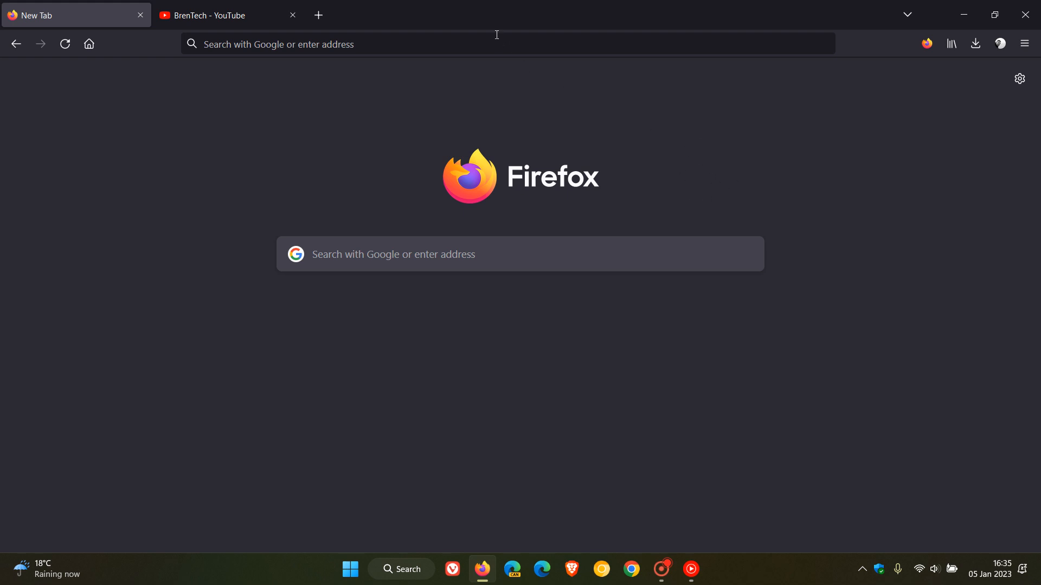
Enable the classic Menu Bar from the tab strip's toolbar options.
right_click(495, 33)
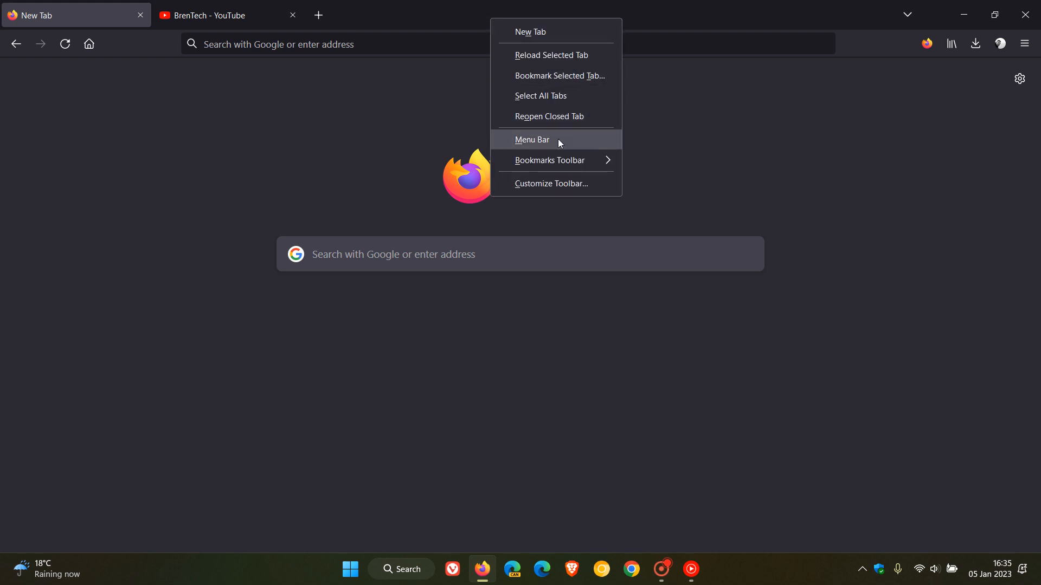
left_click(531, 140)
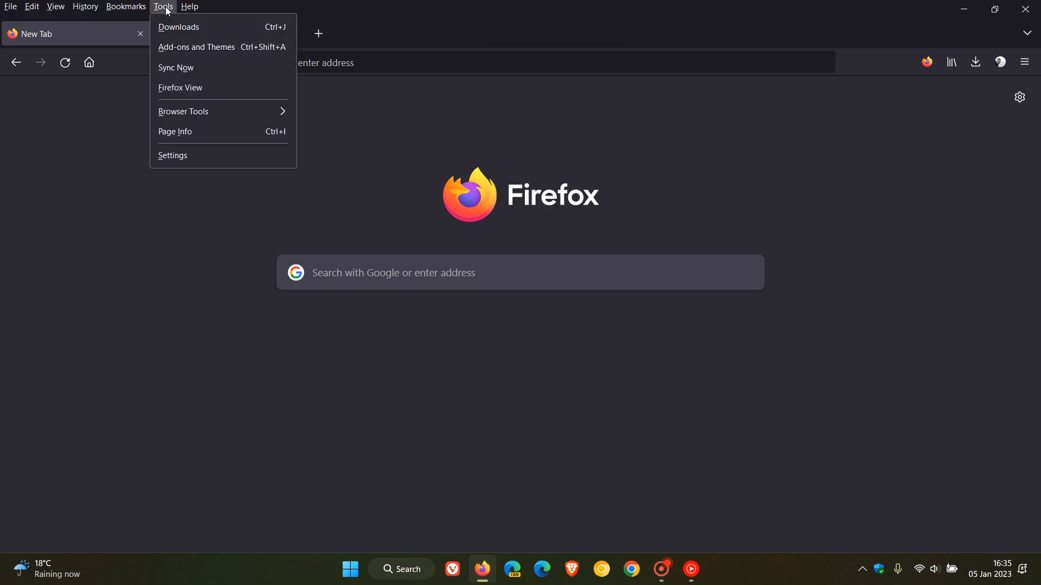
mouse_move(193, 27)
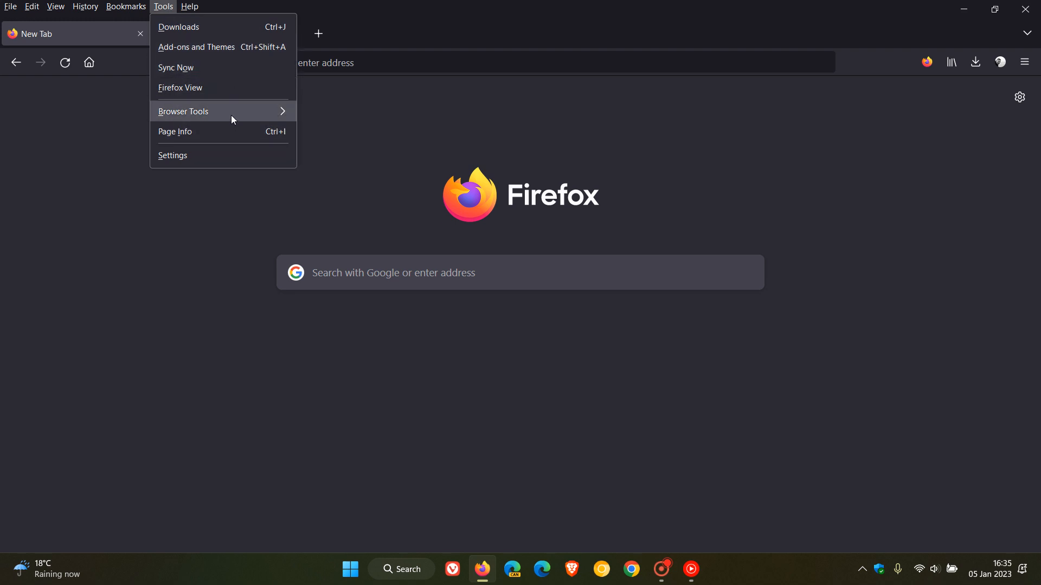
mouse_move(761, 196)
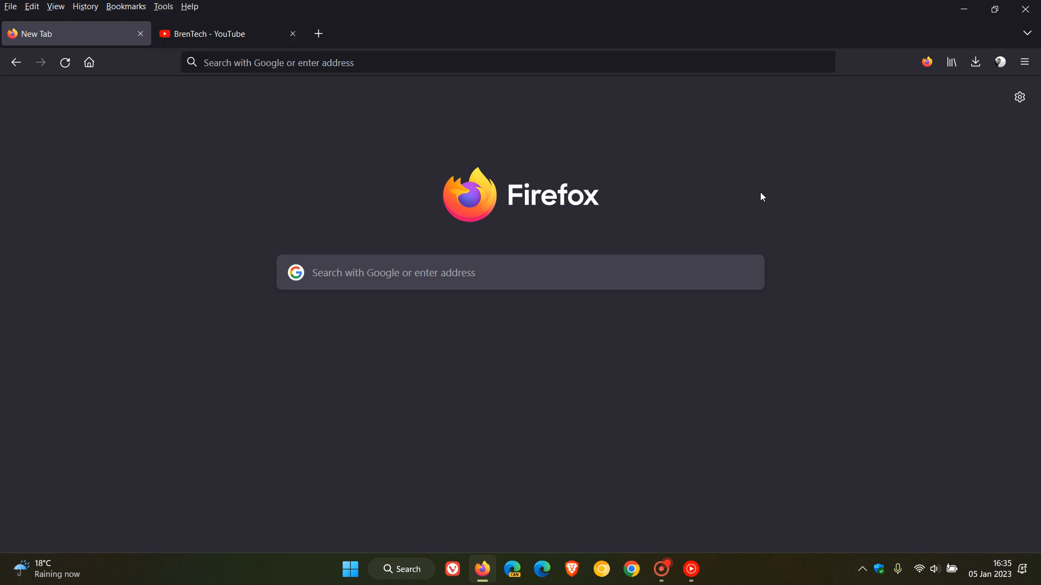
mouse_move(510, 23)
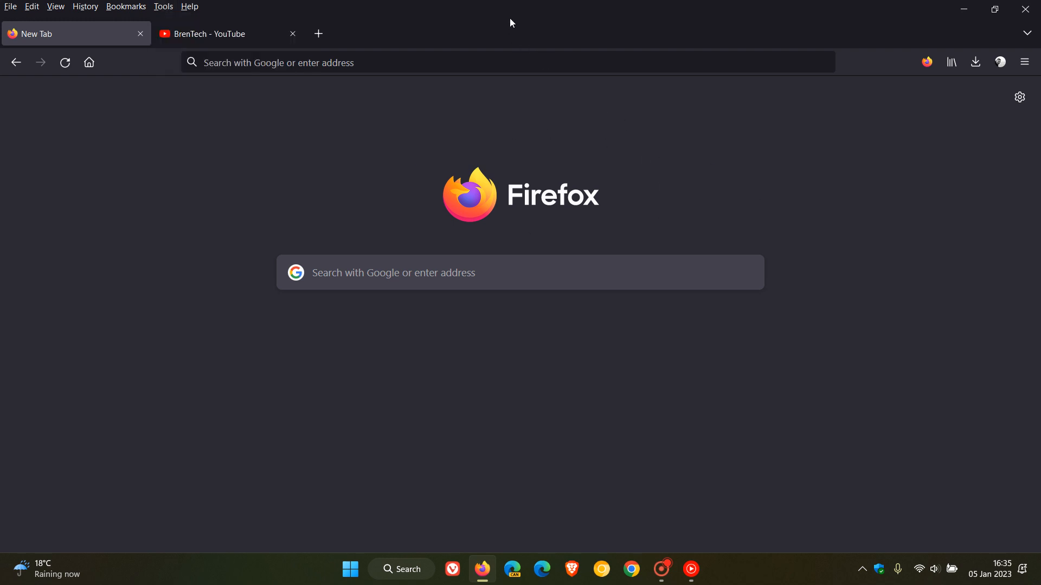